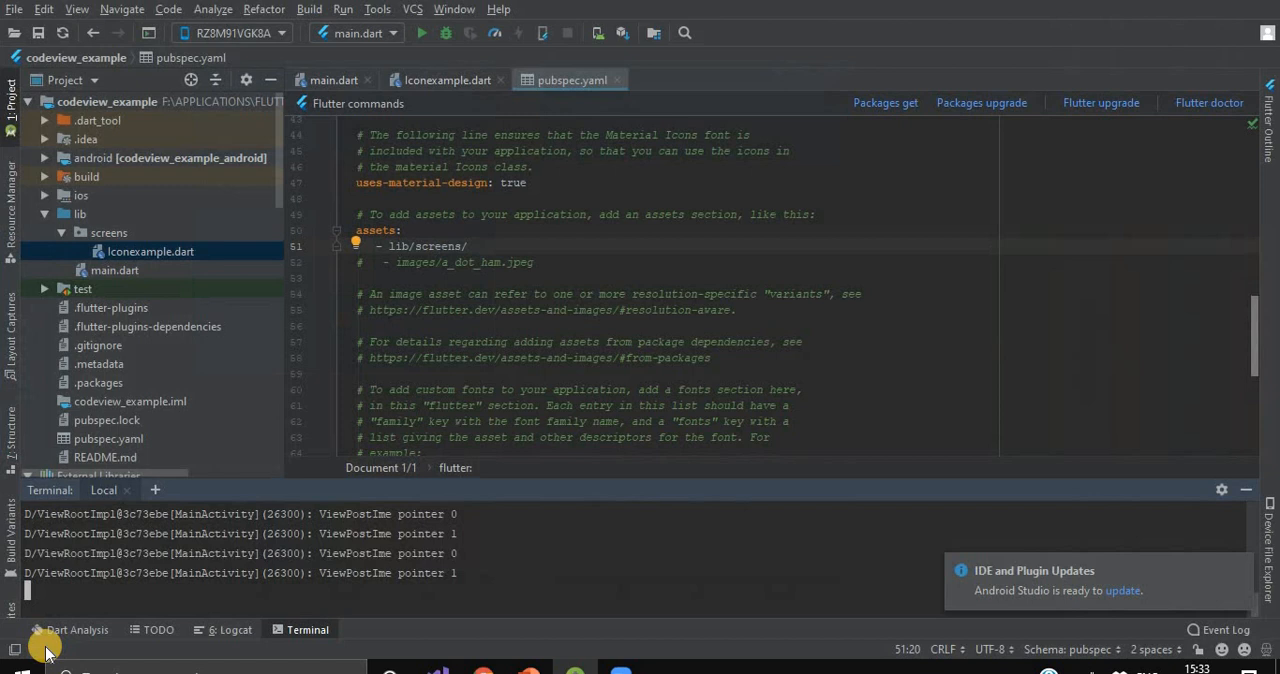
pyautogui.moveTo(490, 388)
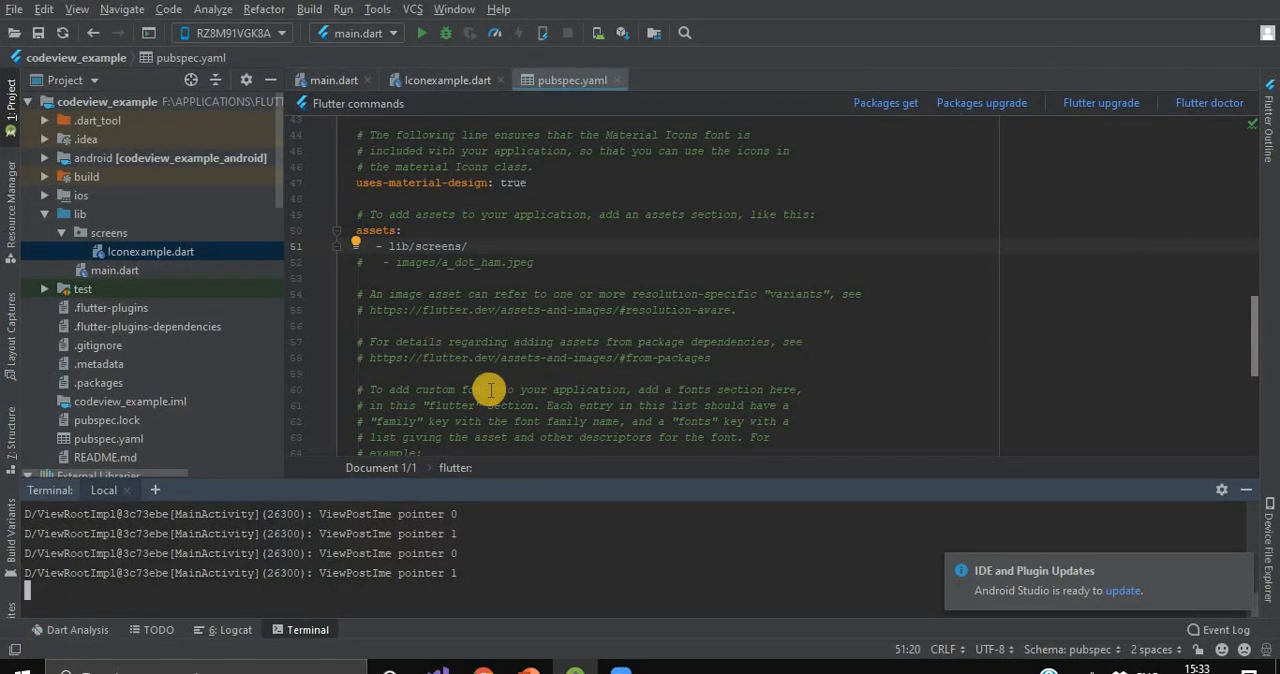
pyautogui.moveTo(420, 104)
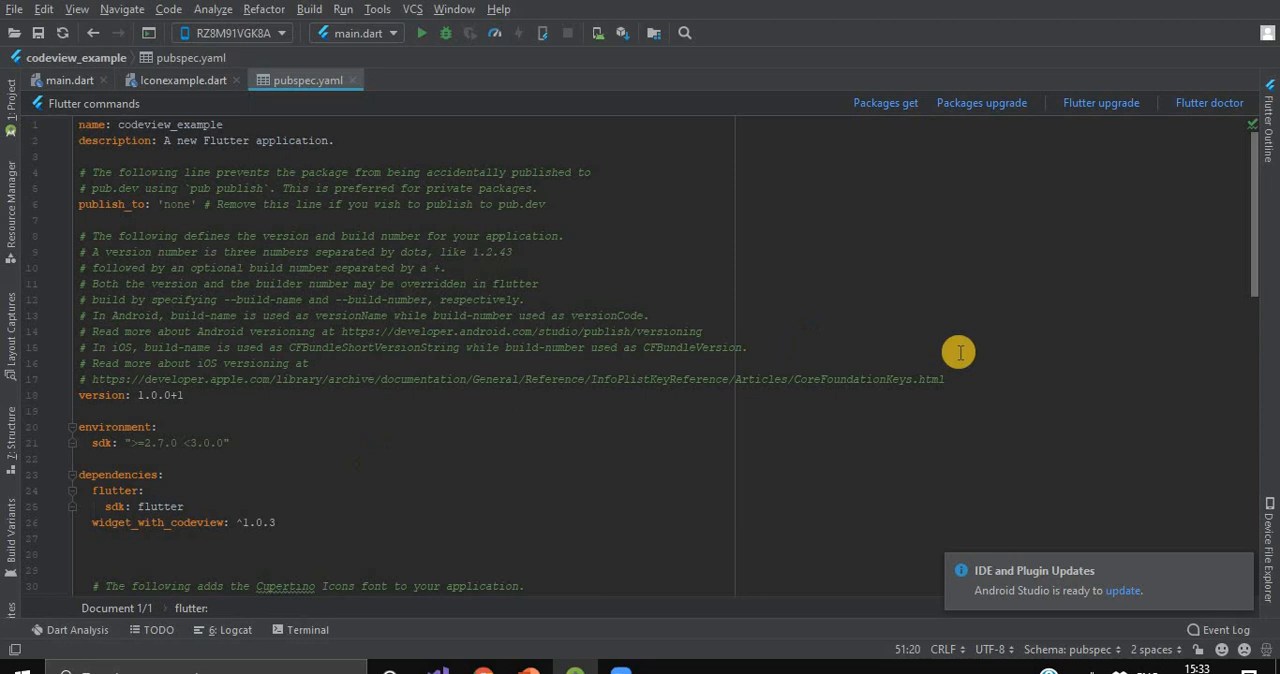
# Step: Locate Iconexample.dart under the screens folder in the Project panel and open it in the editor
pyautogui.scroll(-3)
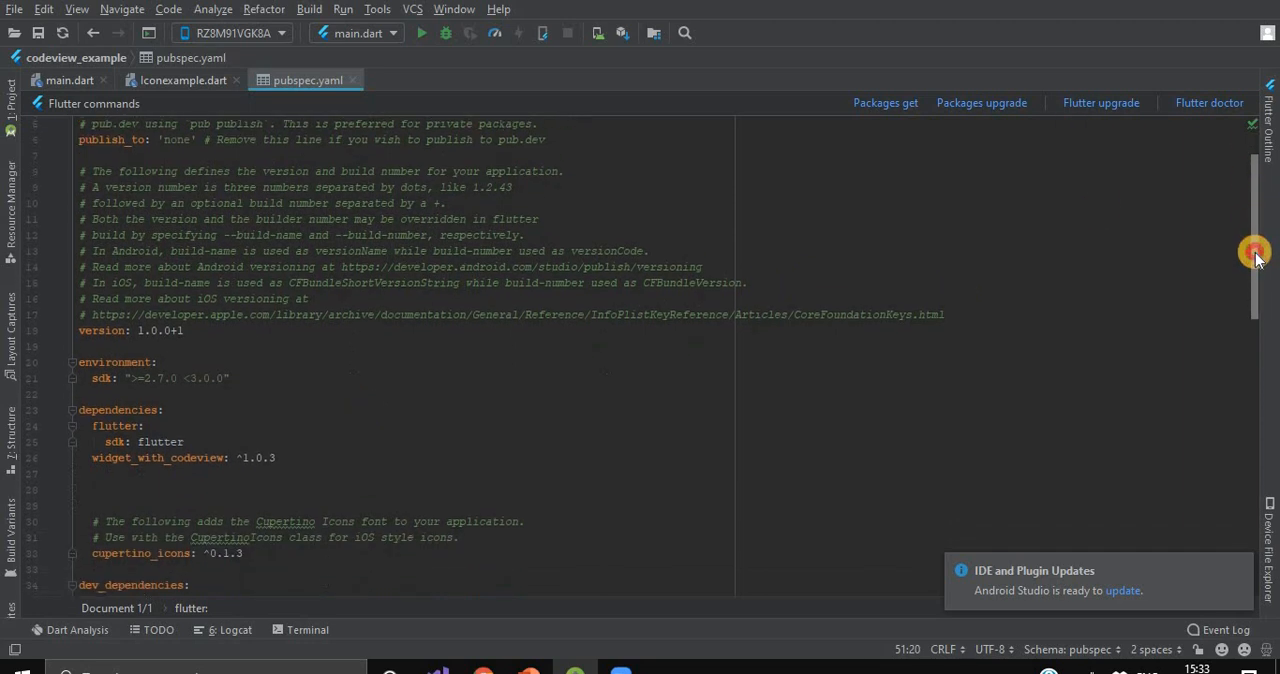
pyautogui.scroll(-3)
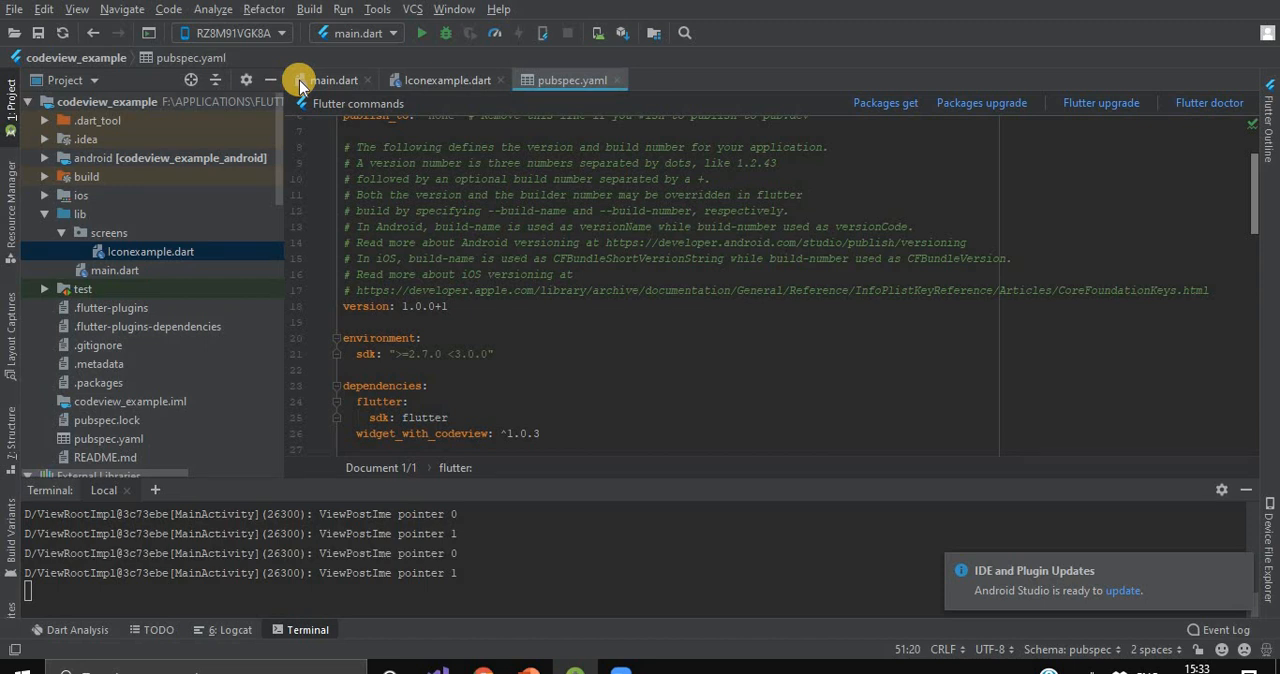
pyautogui.moveTo(168, 244)
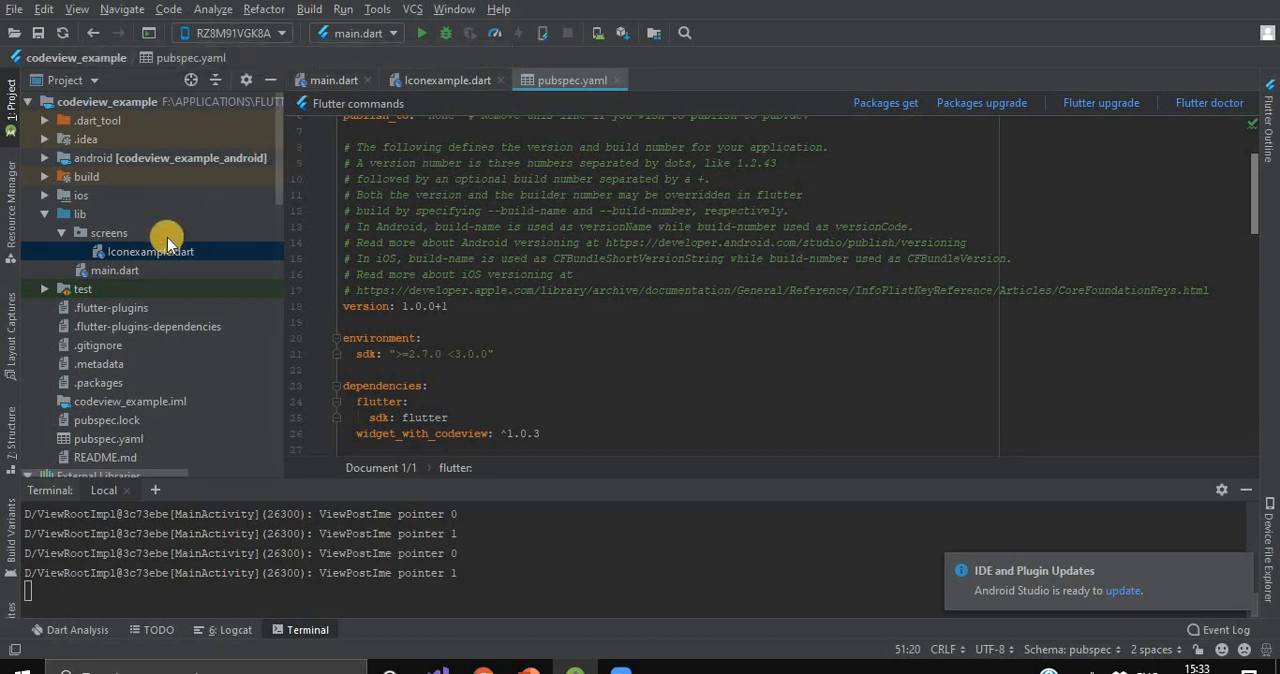
pyautogui.click(108, 232)
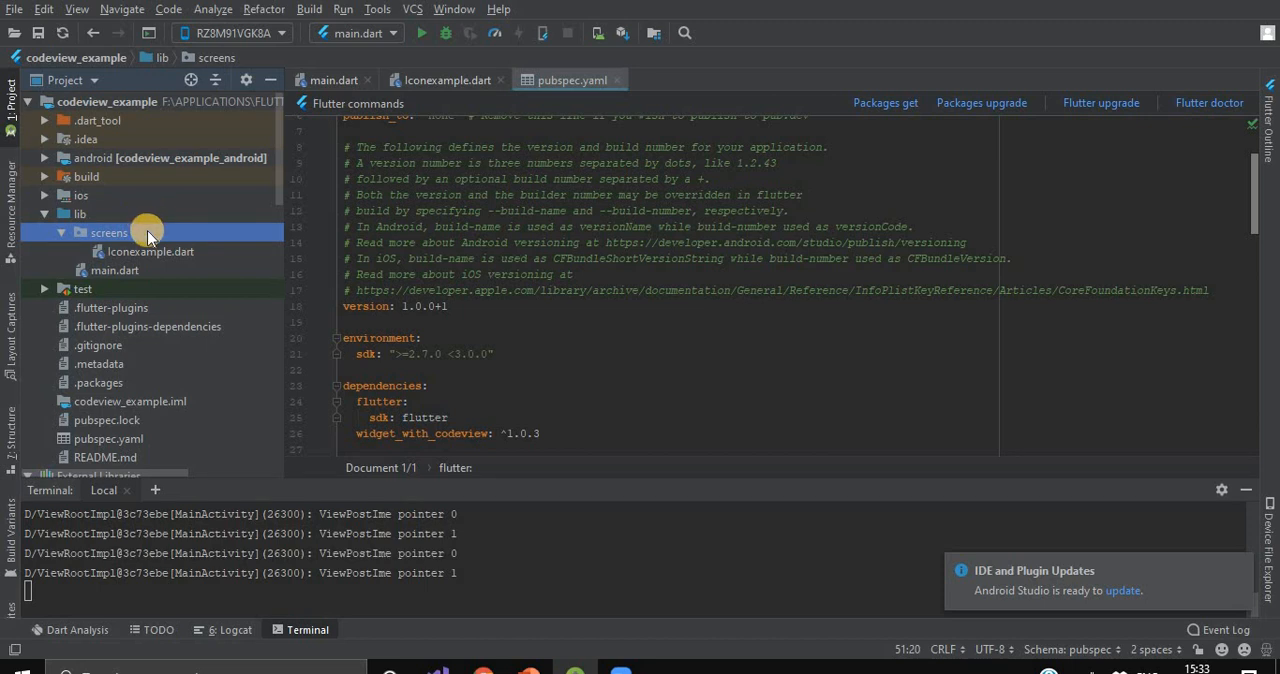
pyautogui.moveTo(148, 240)
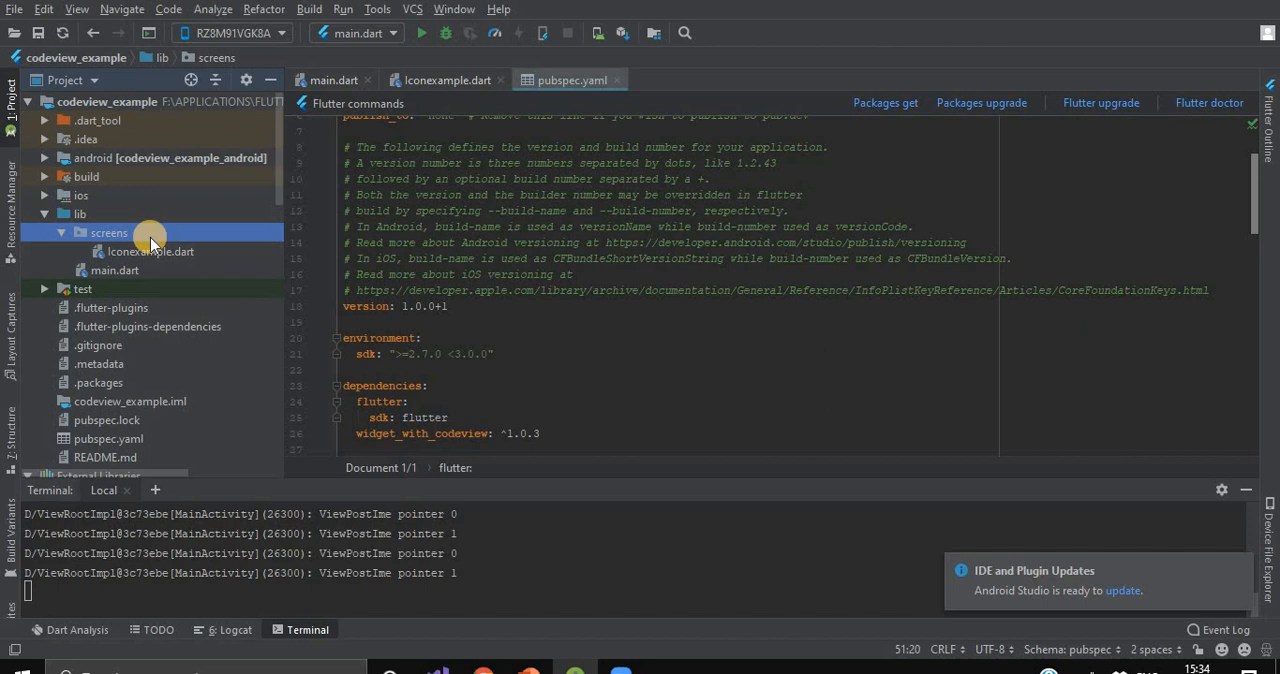
pyautogui.moveTo(112, 216)
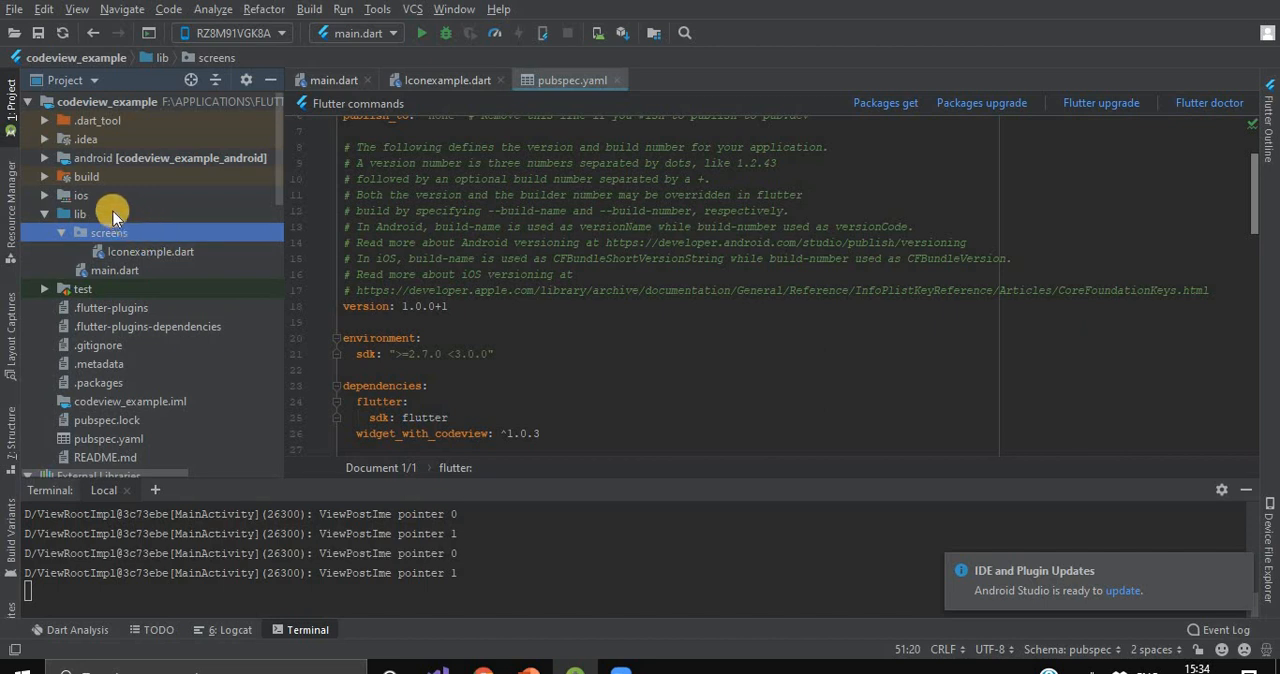
pyautogui.click(140, 252)
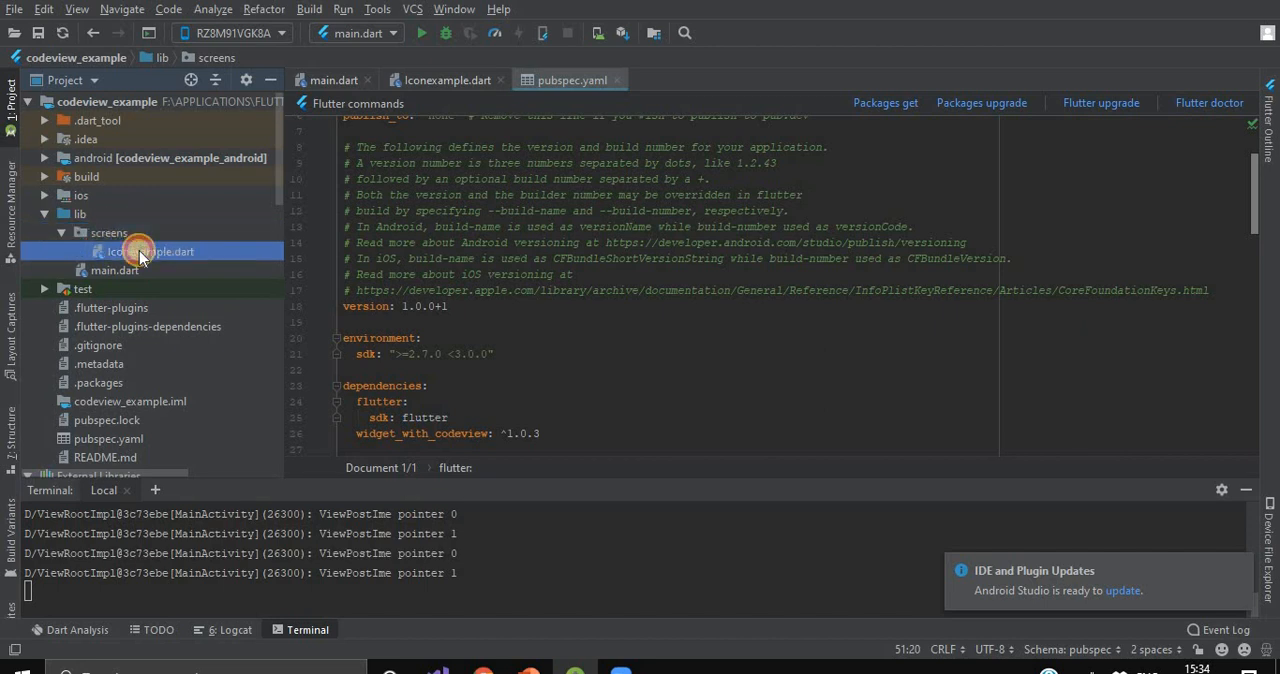
pyautogui.doubleClick(140, 252)
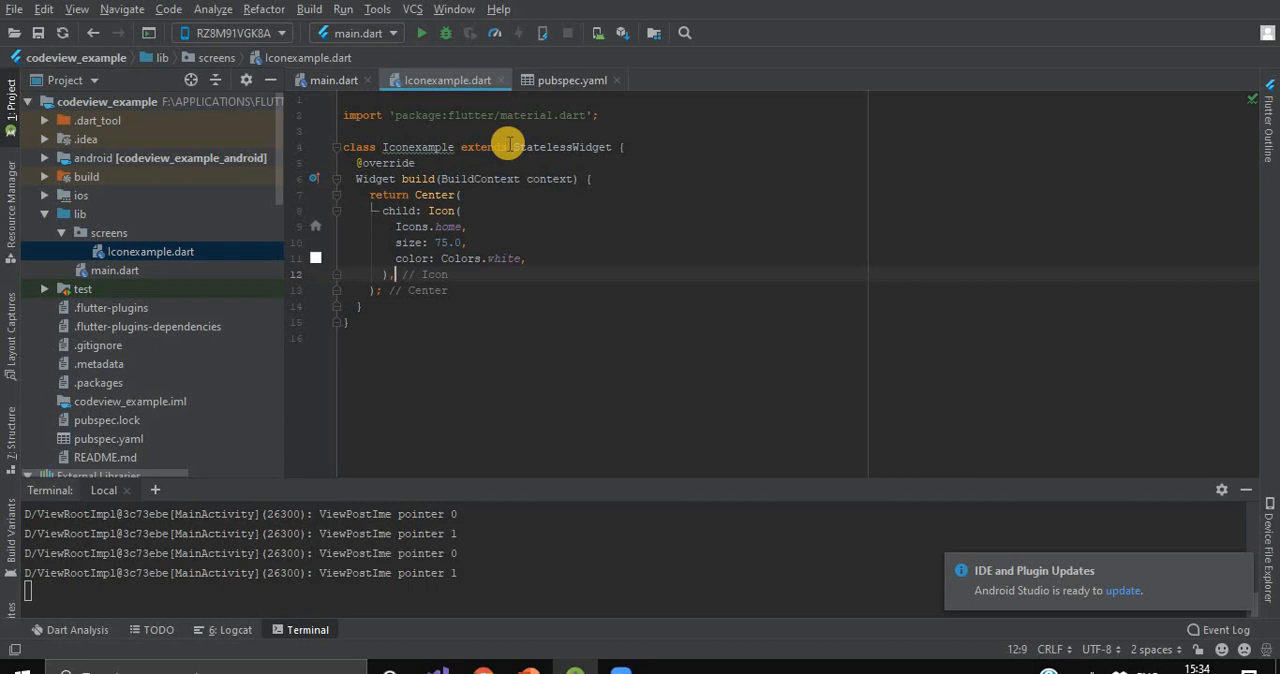
pyautogui.moveTo(484, 178)
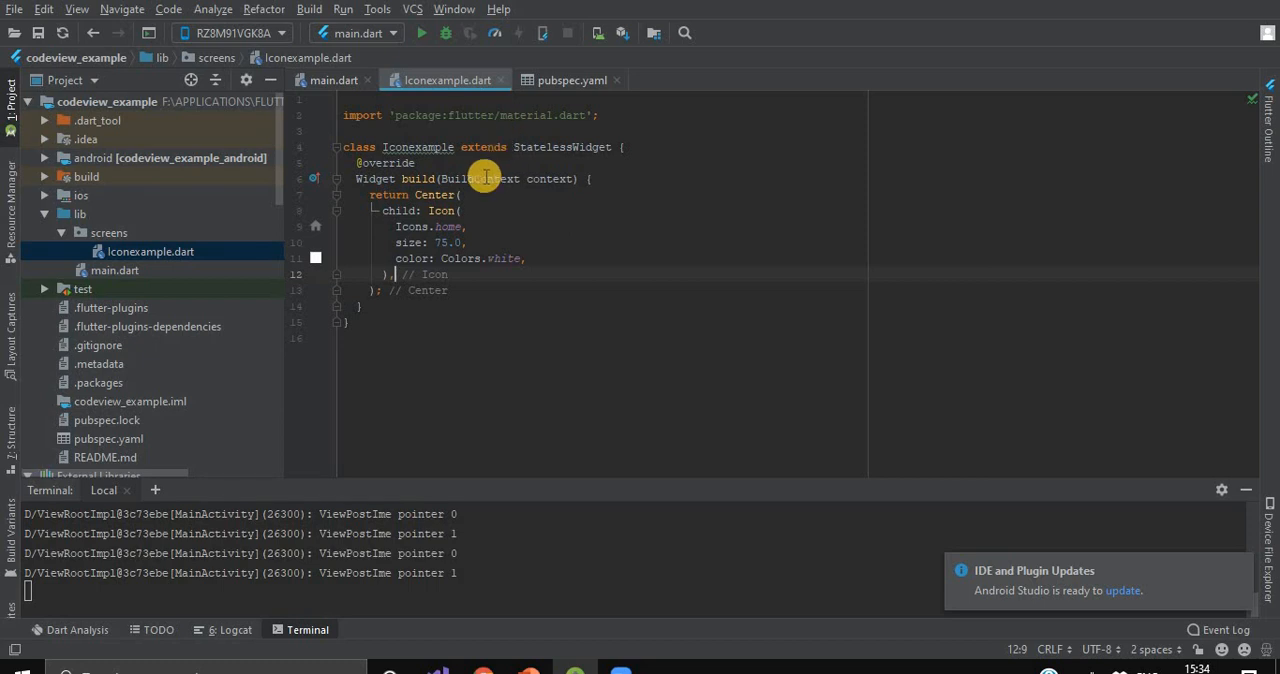
pyautogui.moveTo(576, 140)
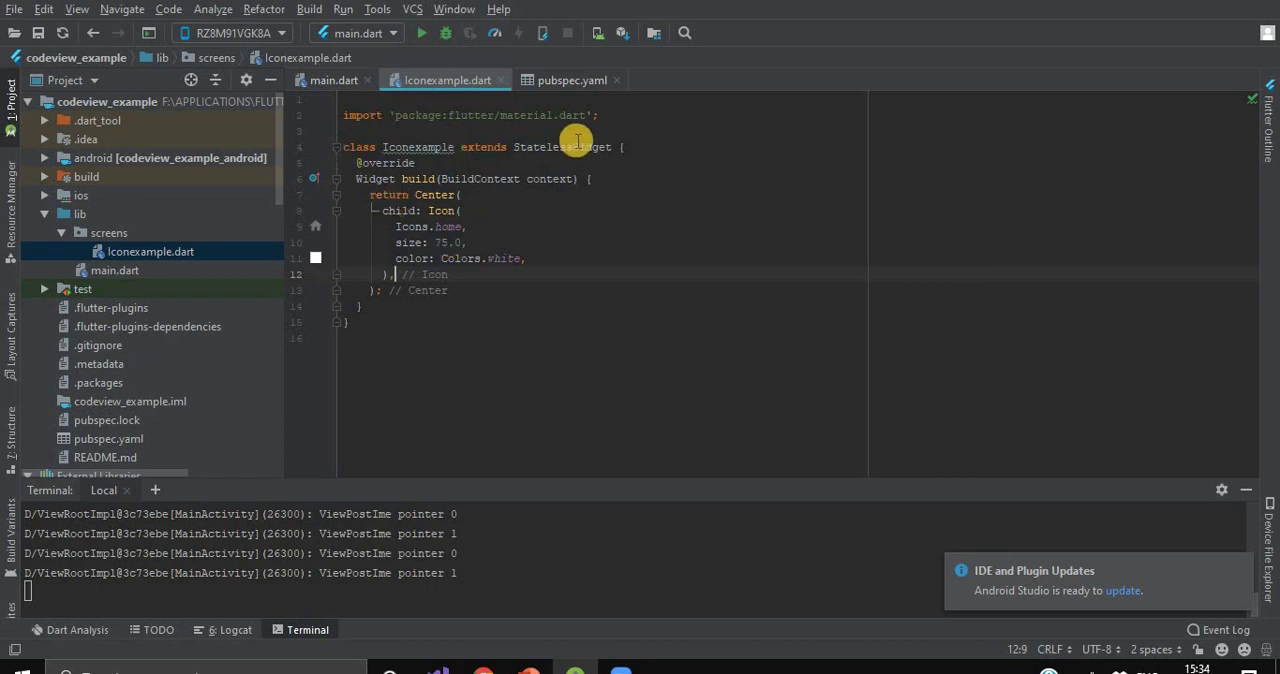
pyautogui.moveTo(448, 244)
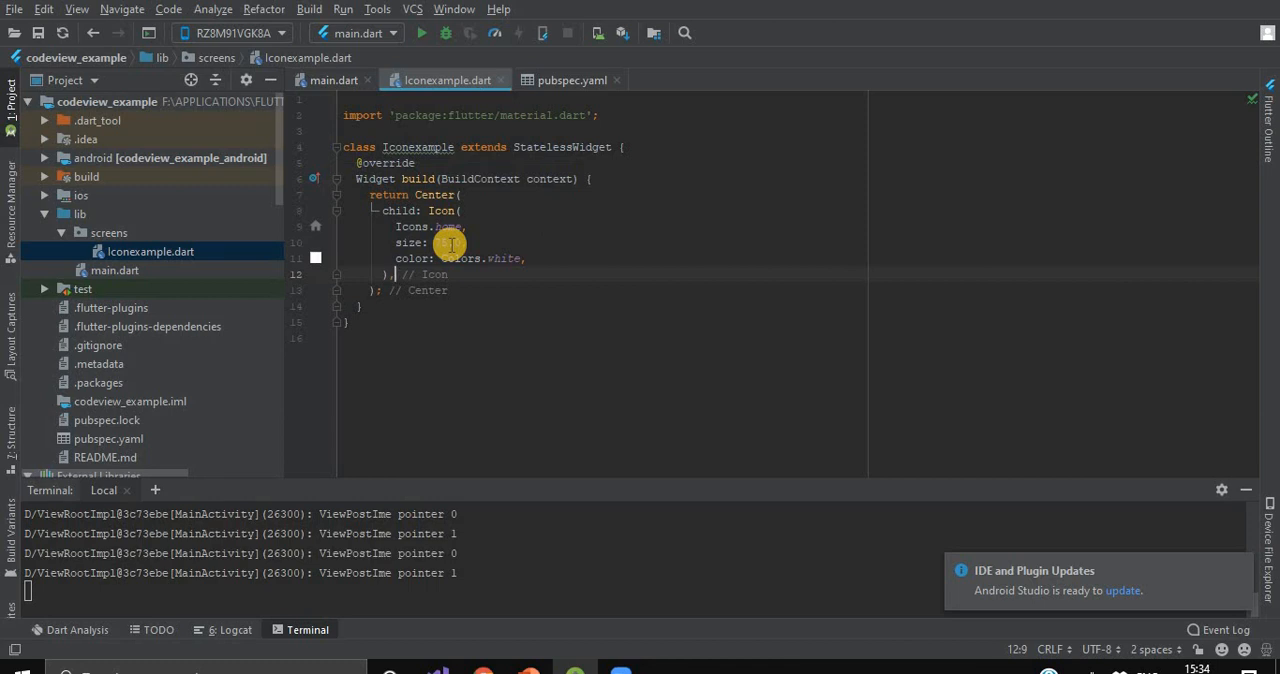
pyautogui.click(332, 80)
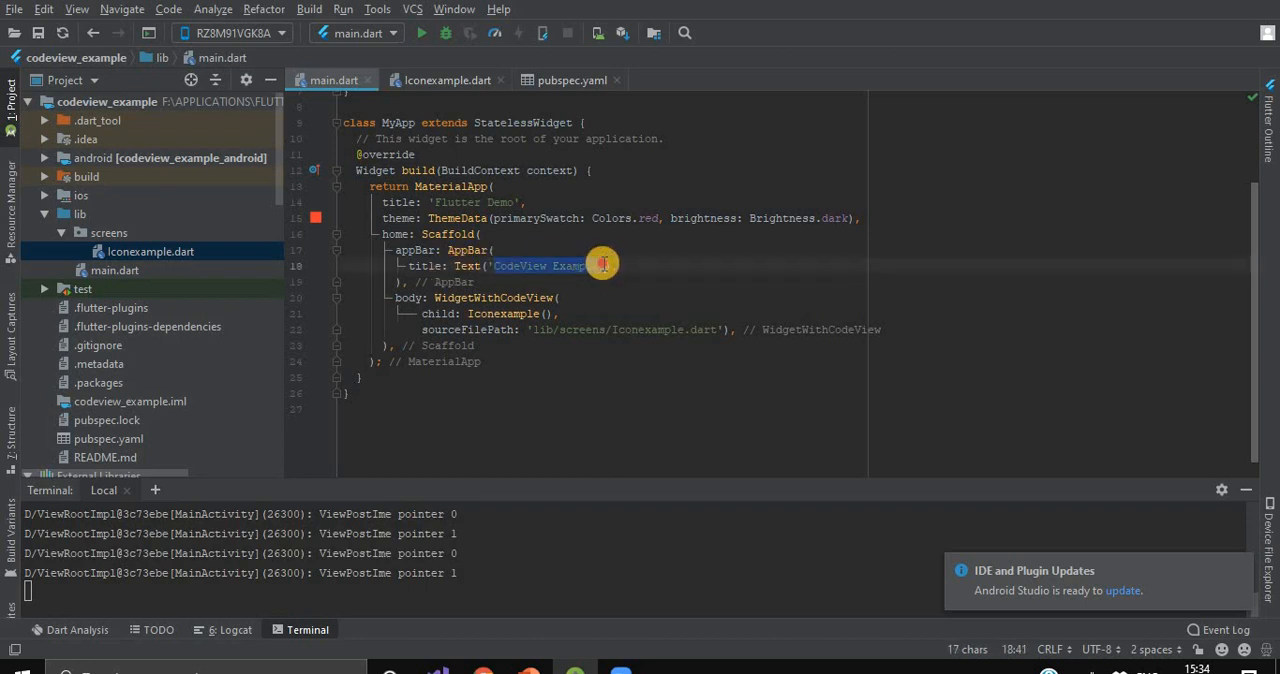
# Step: Review main.dart's WidgetWithCodeView with sourceFilePath lib/screens/Iconexample.dart
pyautogui.press('Backspace')
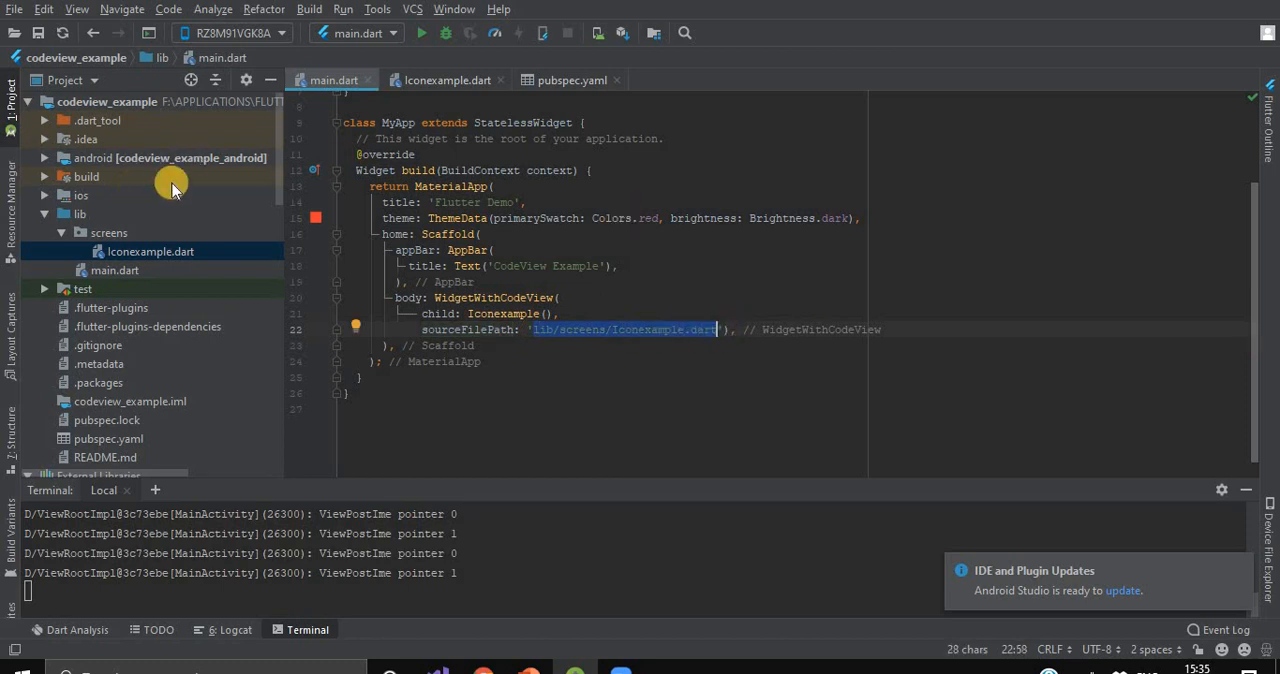
pyautogui.moveTo(282, 192)
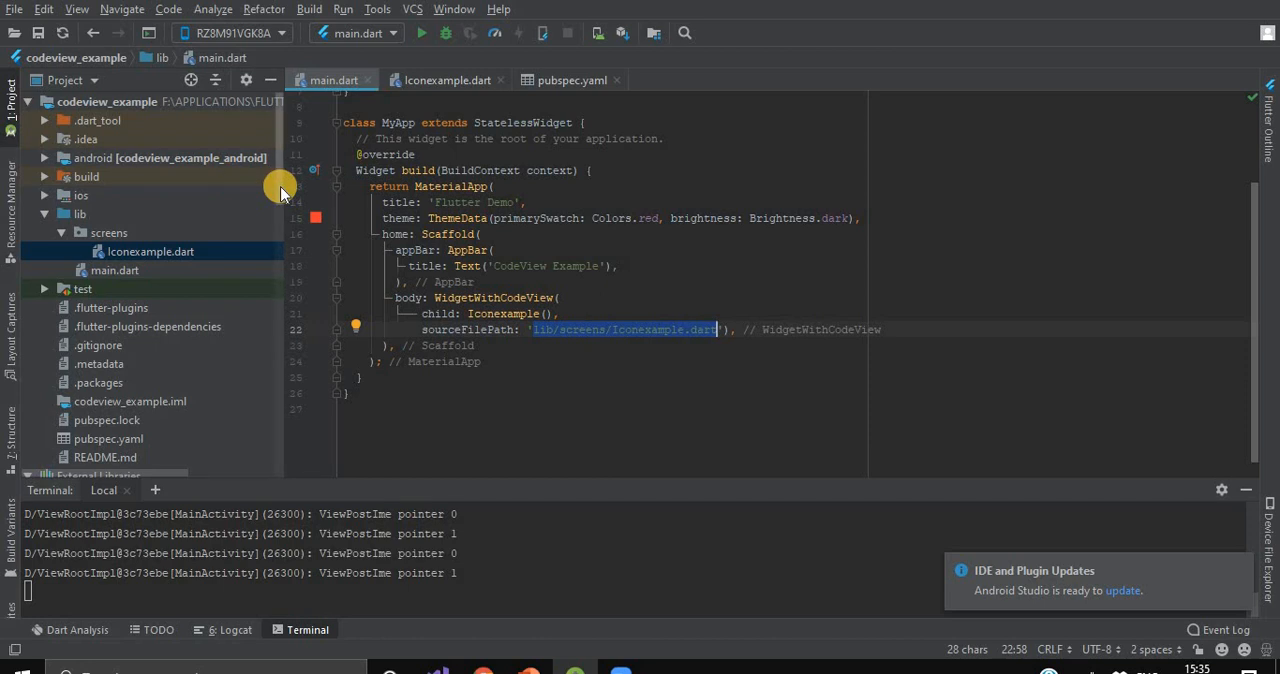
pyautogui.moveTo(552, 90)
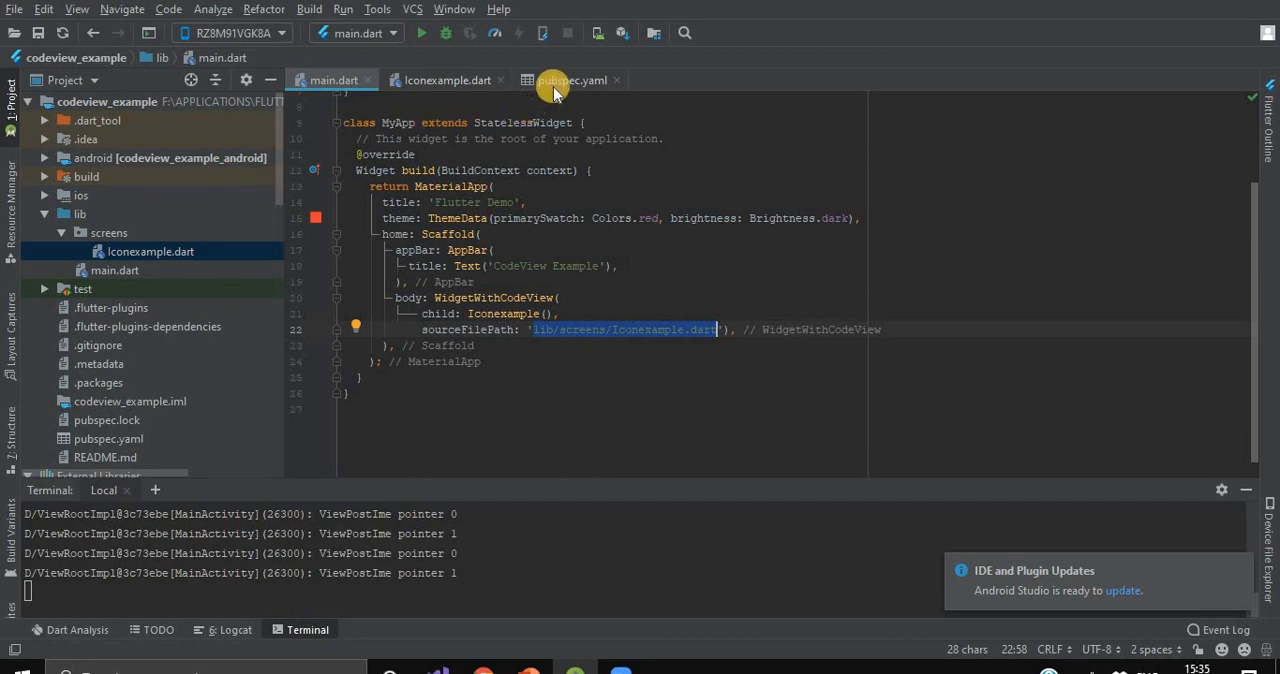
# Step: Show the pubspec.yaml assets section and highlight the lib/screens/ entry
pyautogui.click(568, 80)
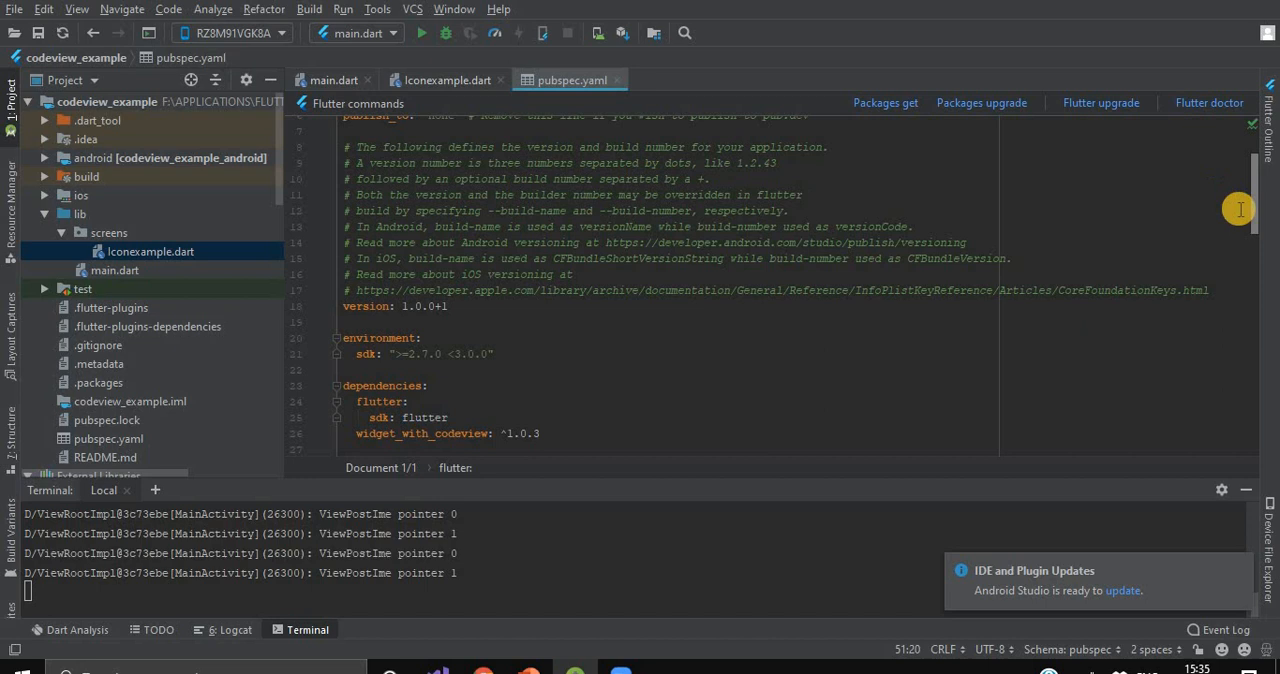
pyautogui.scroll(-3)
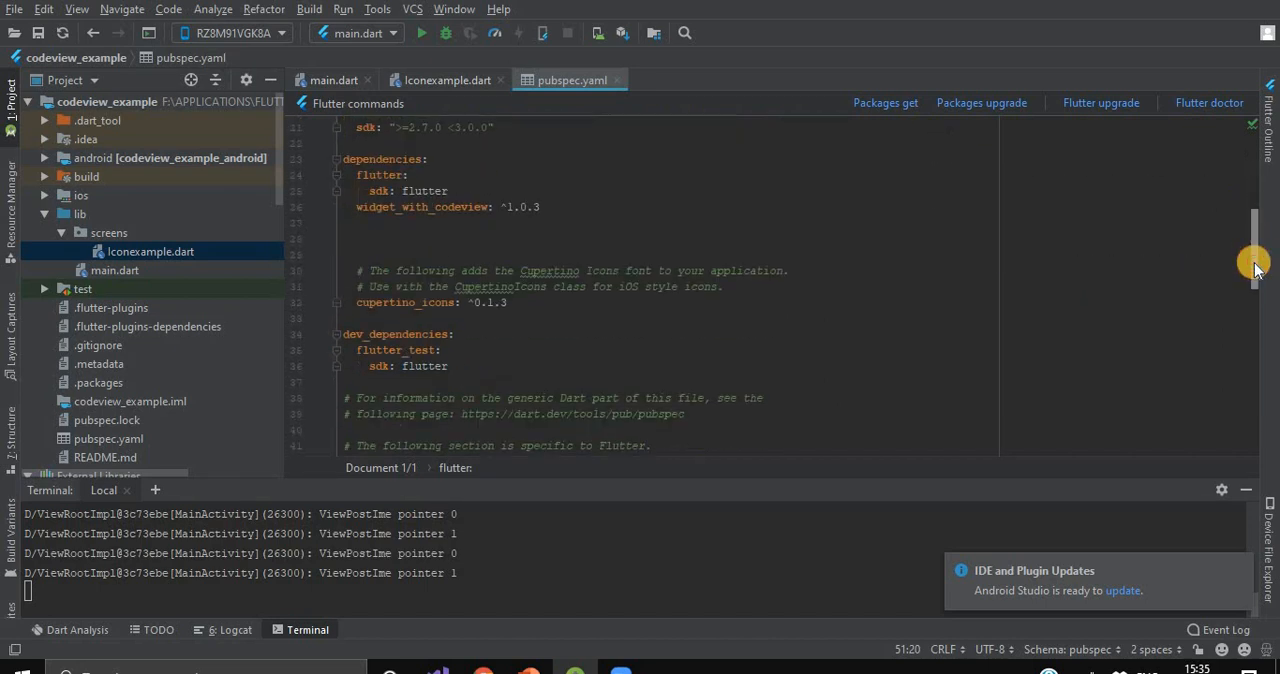
pyautogui.scroll(-3)
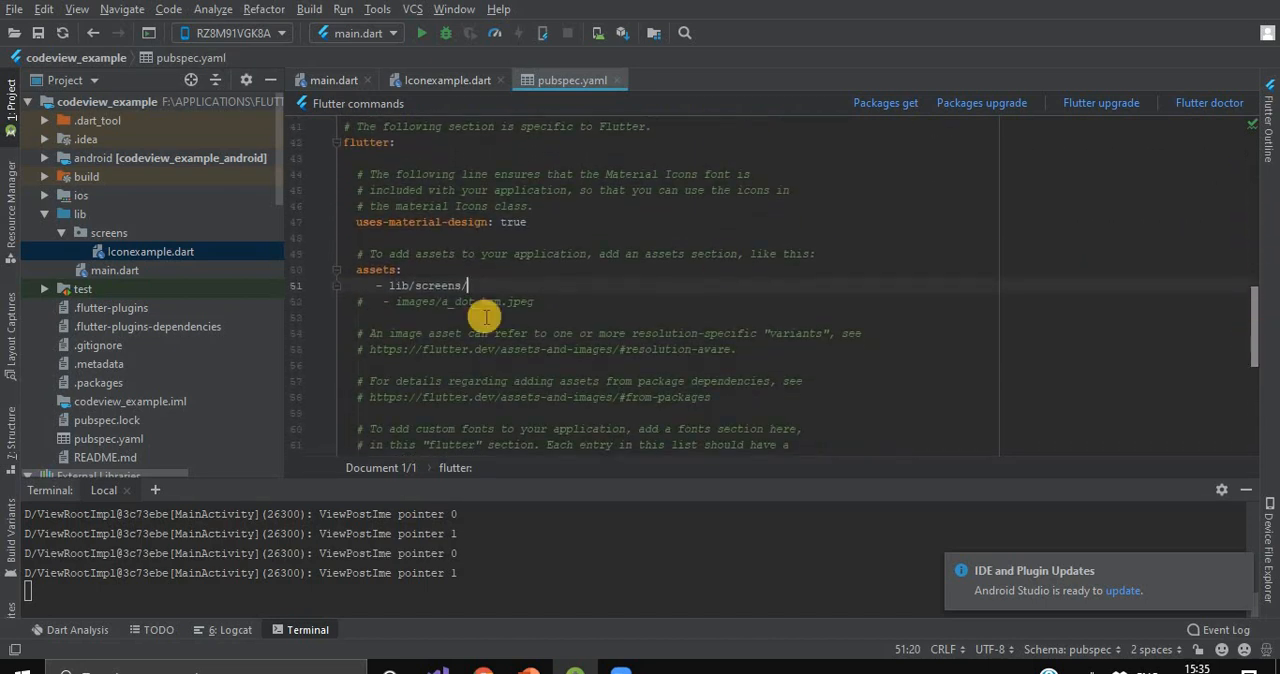
pyautogui.moveTo(392, 284); pyautogui.dragTo(464, 284)
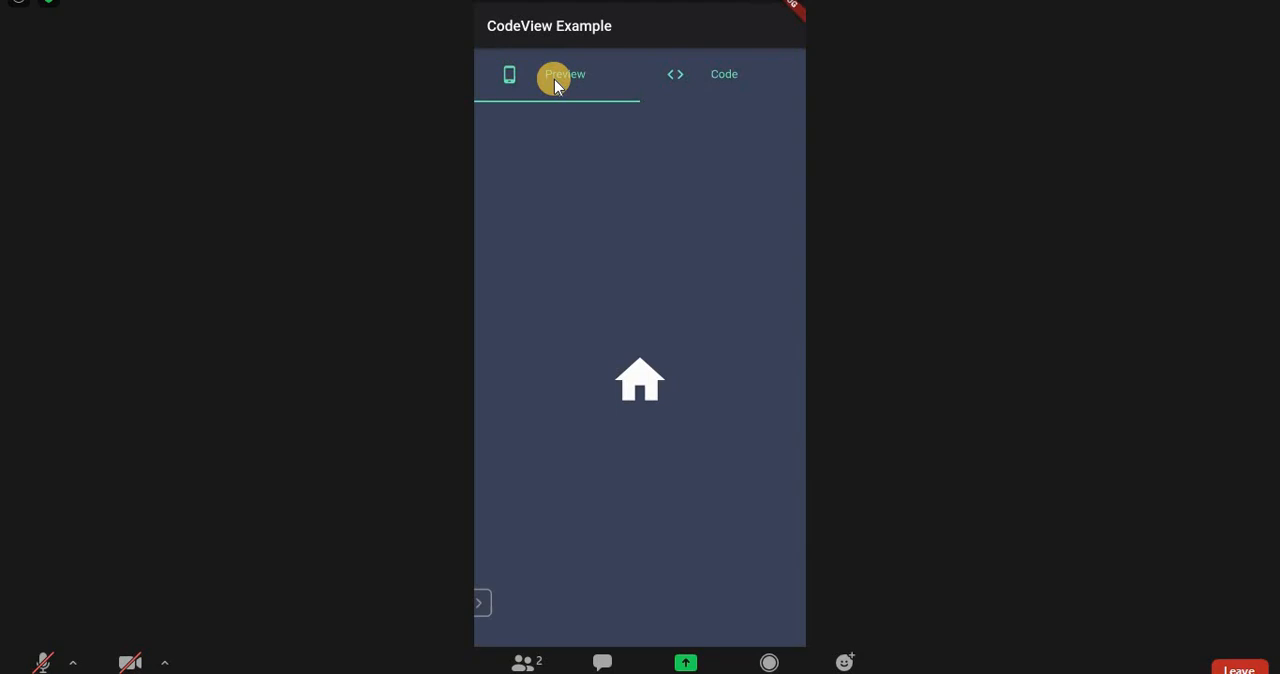
pyautogui.moveTo(696, 42)
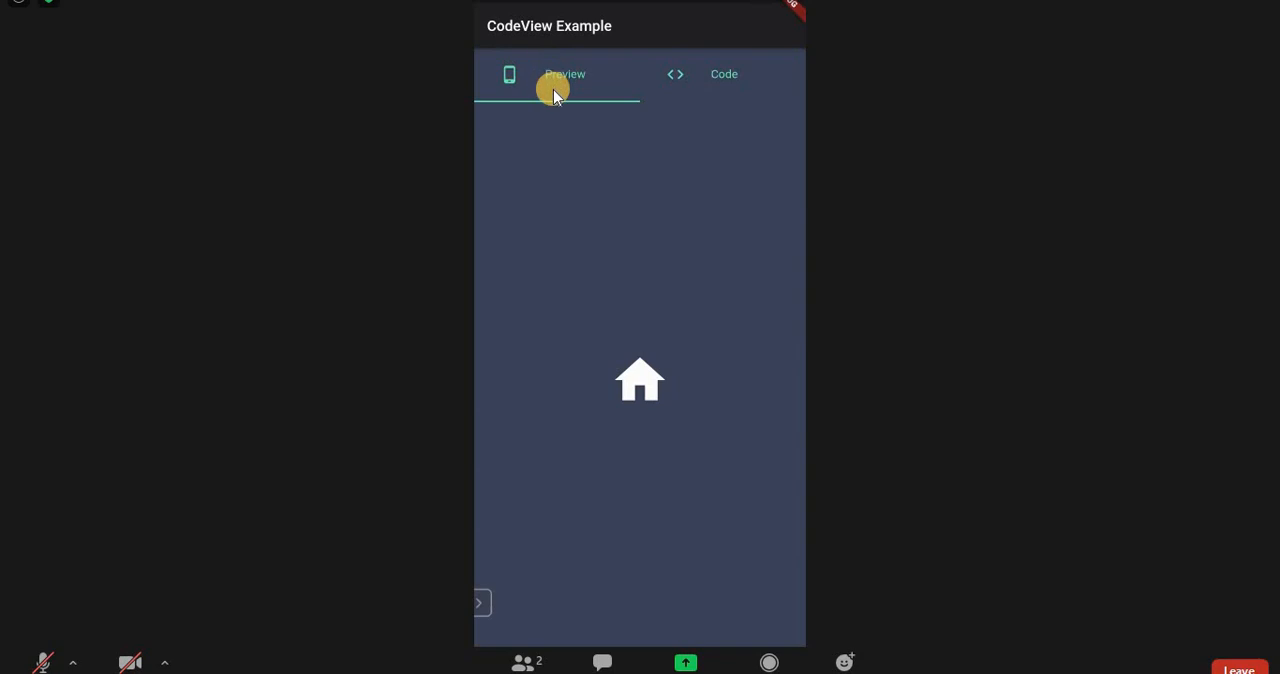
pyautogui.moveTo(580, 112)
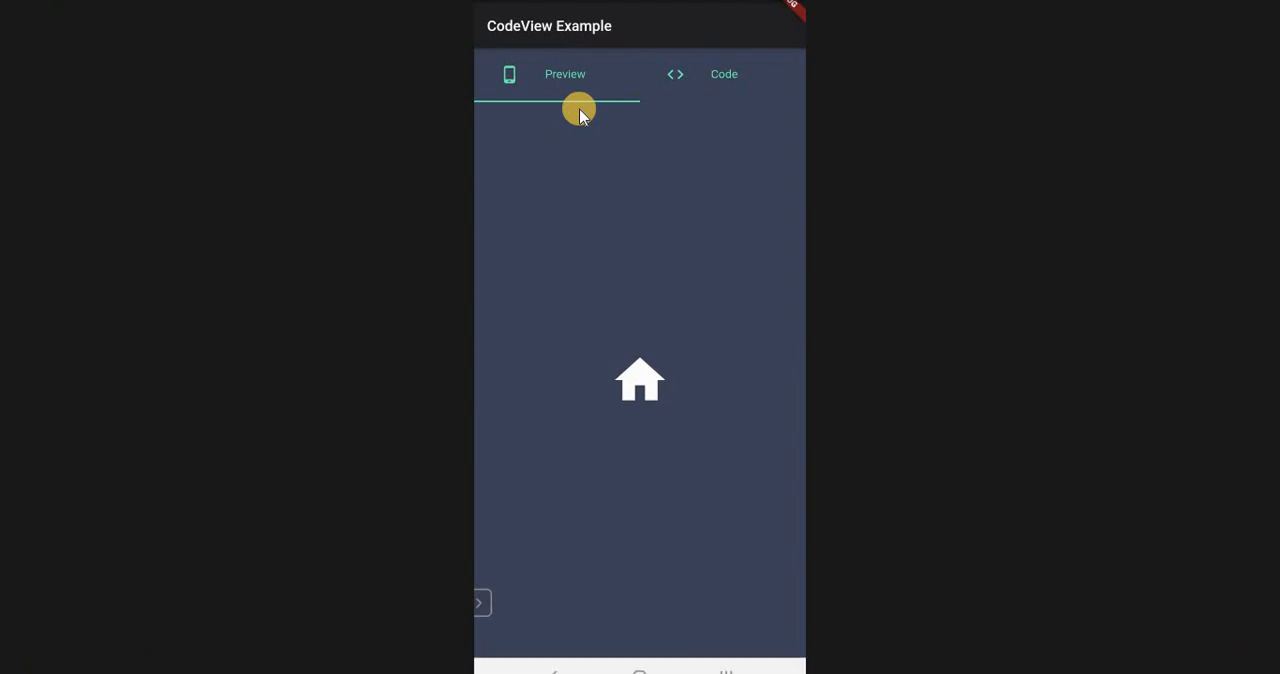
pyautogui.click(724, 72)
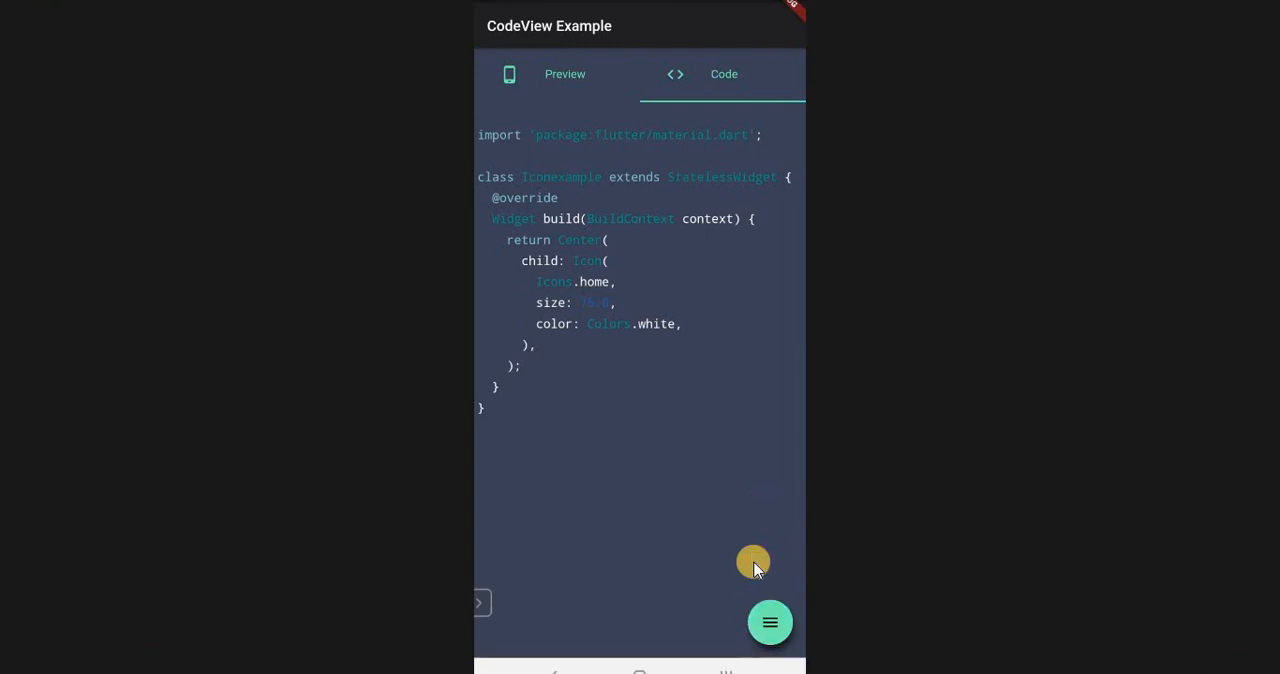
# Step: Use the floating zoom menu to enlarge the Iconexample source text, then hide the menu
pyautogui.click(770, 622)
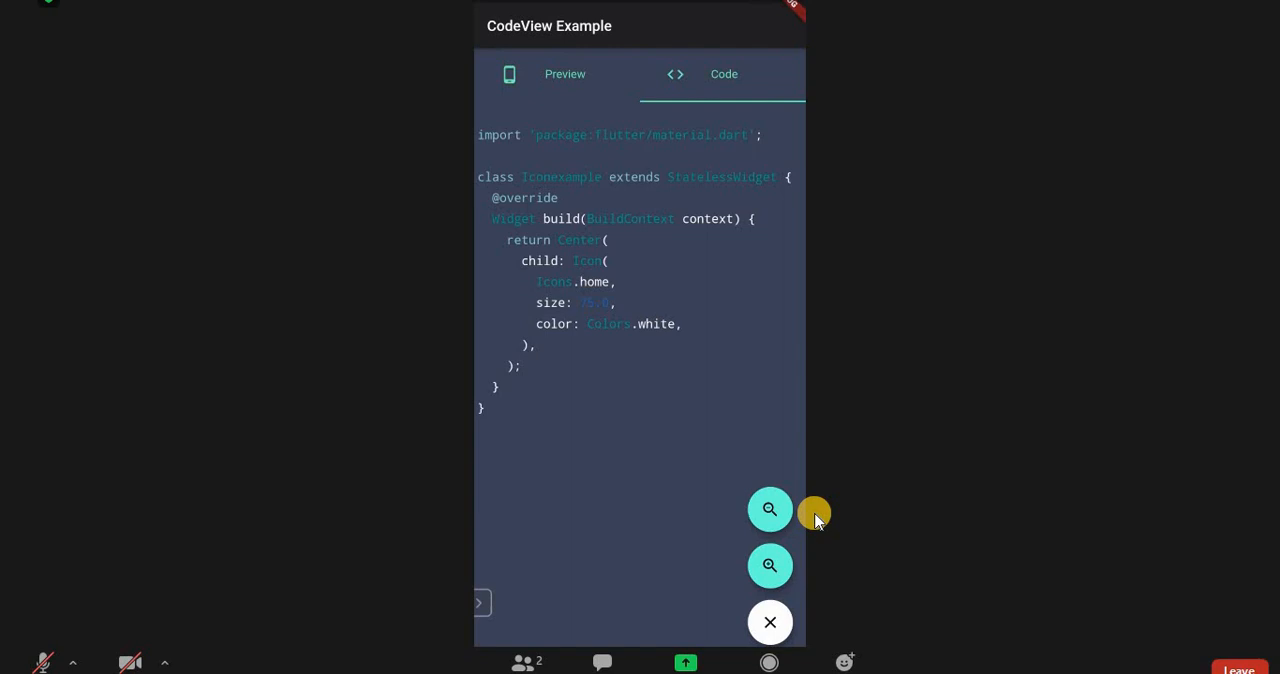
pyautogui.click(770, 508)
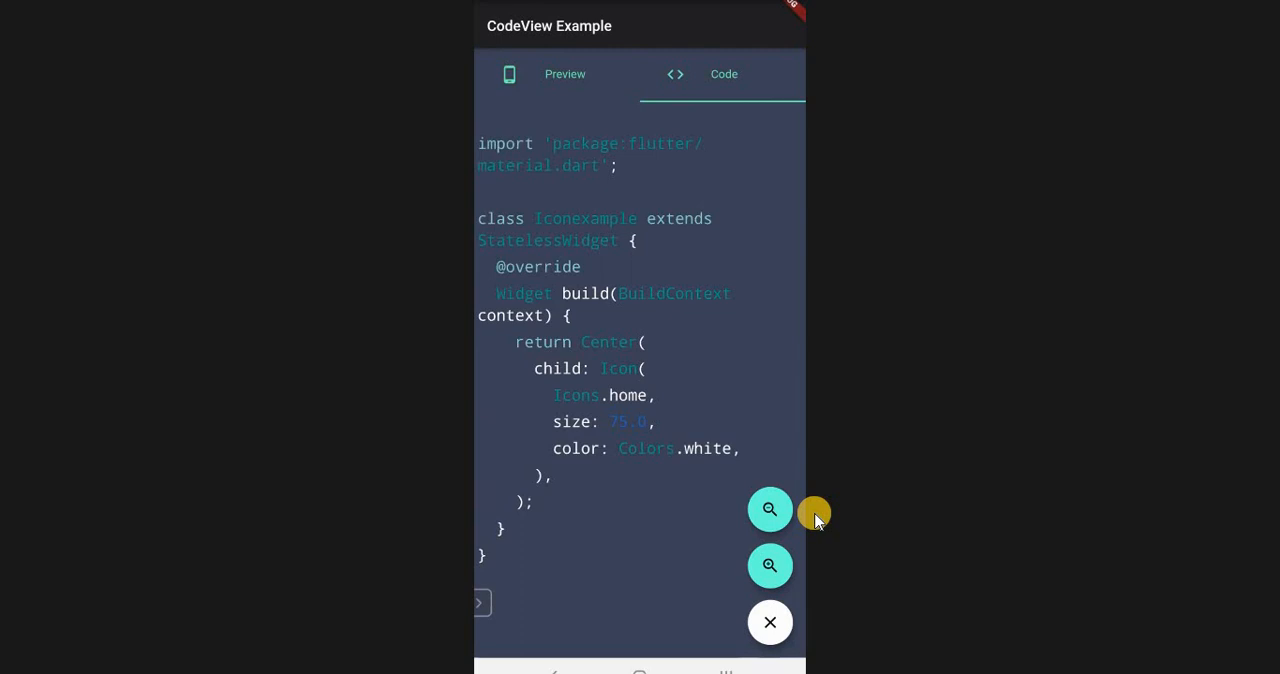
pyautogui.click(770, 622)
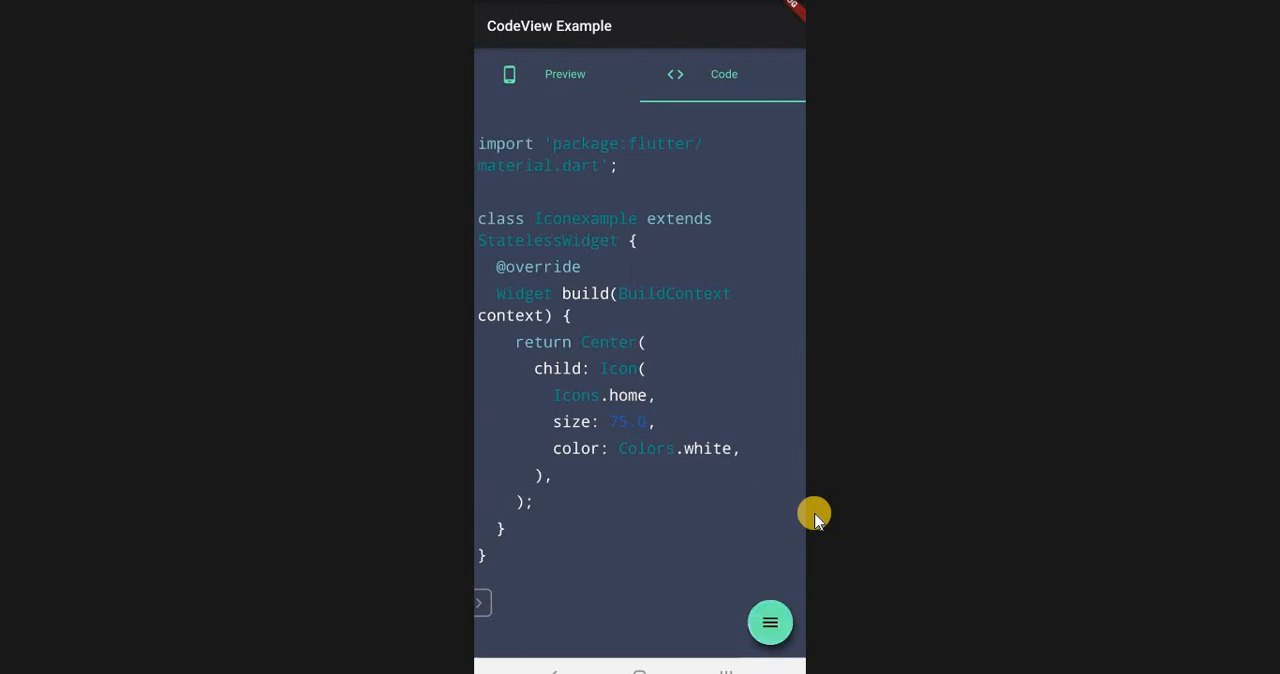